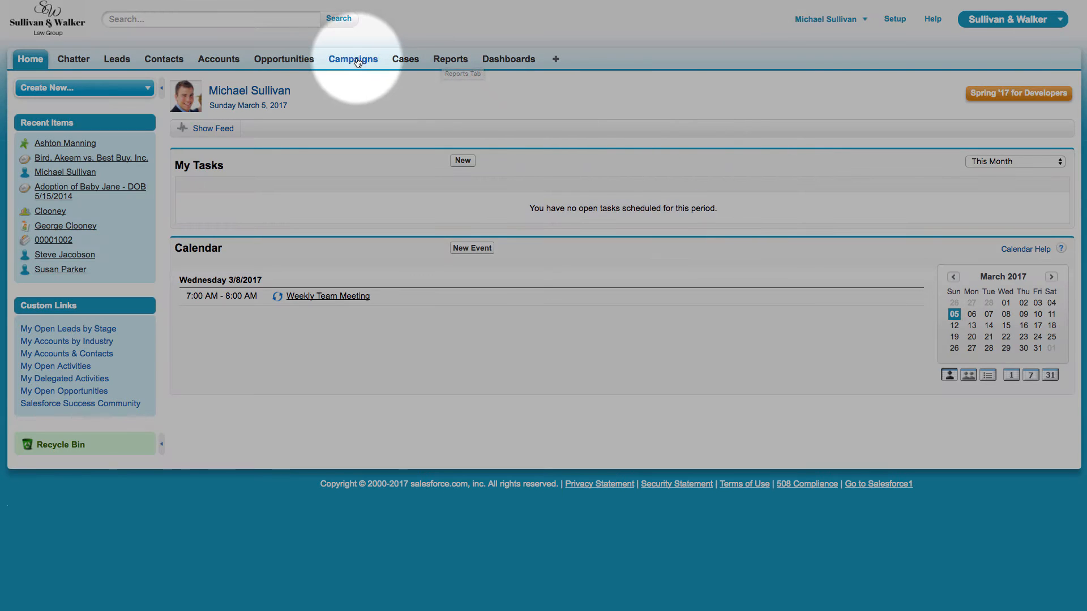
Step: Go to the Campaigns tab to see the recent campaigns list
click(352, 58)
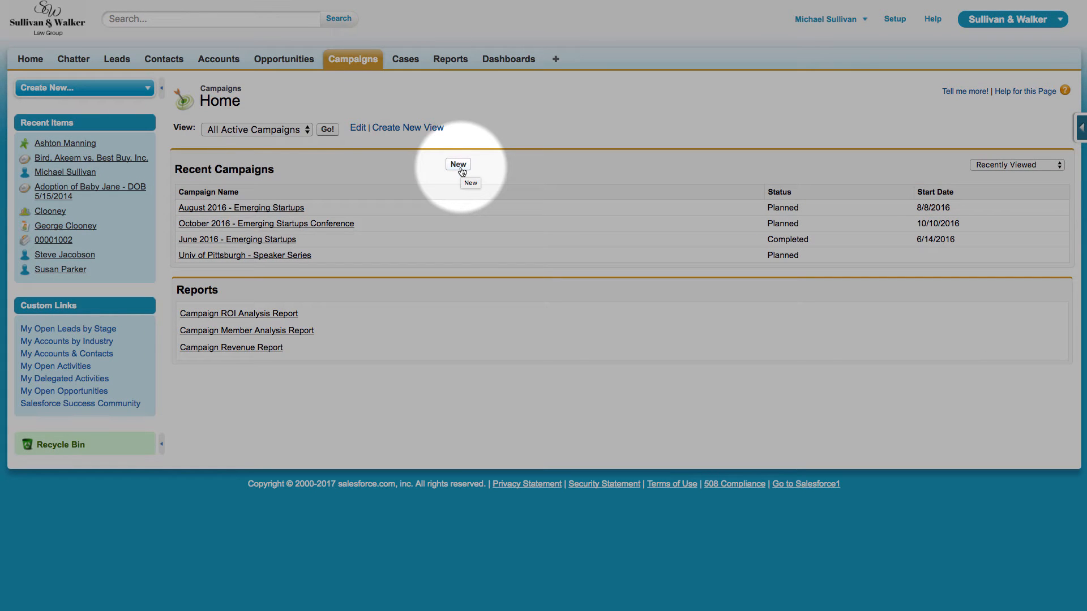
Step: Start a new campaign named '2017 Test Simulated Campaign'
click(457, 164)
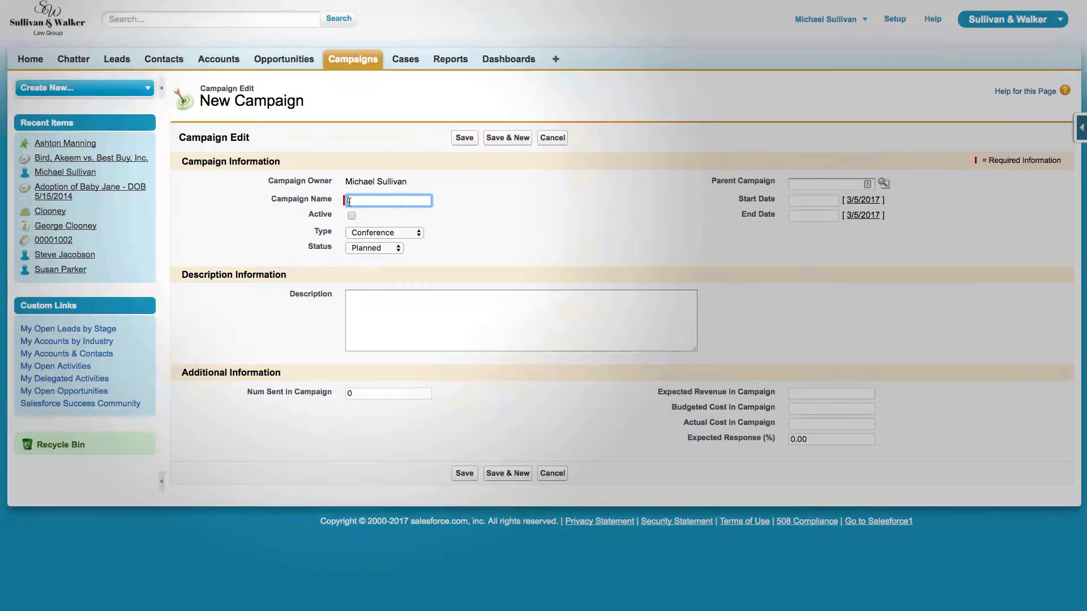
text(2)
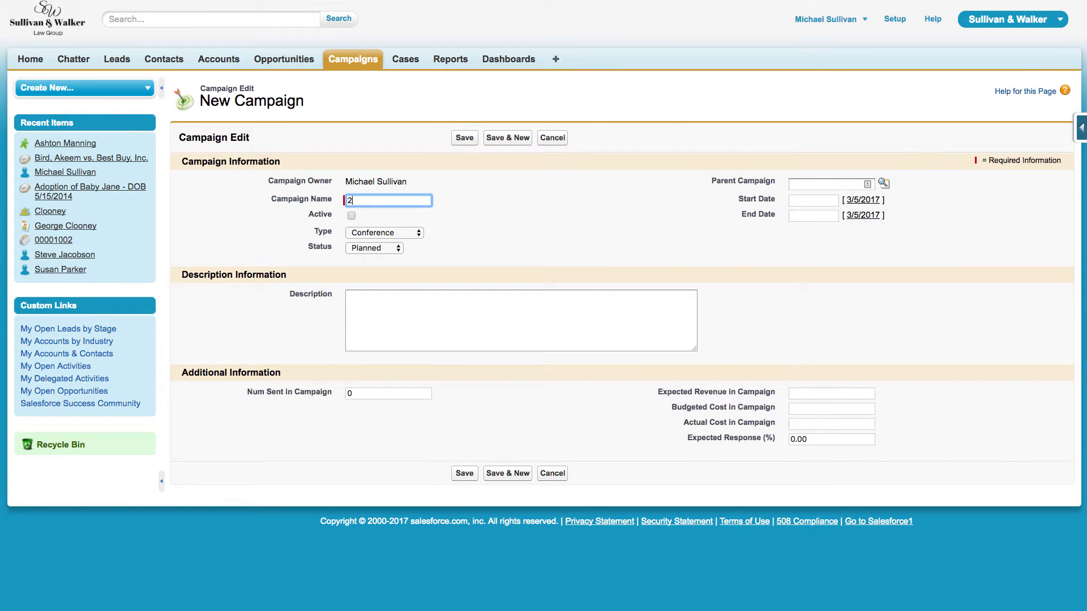
text(017)
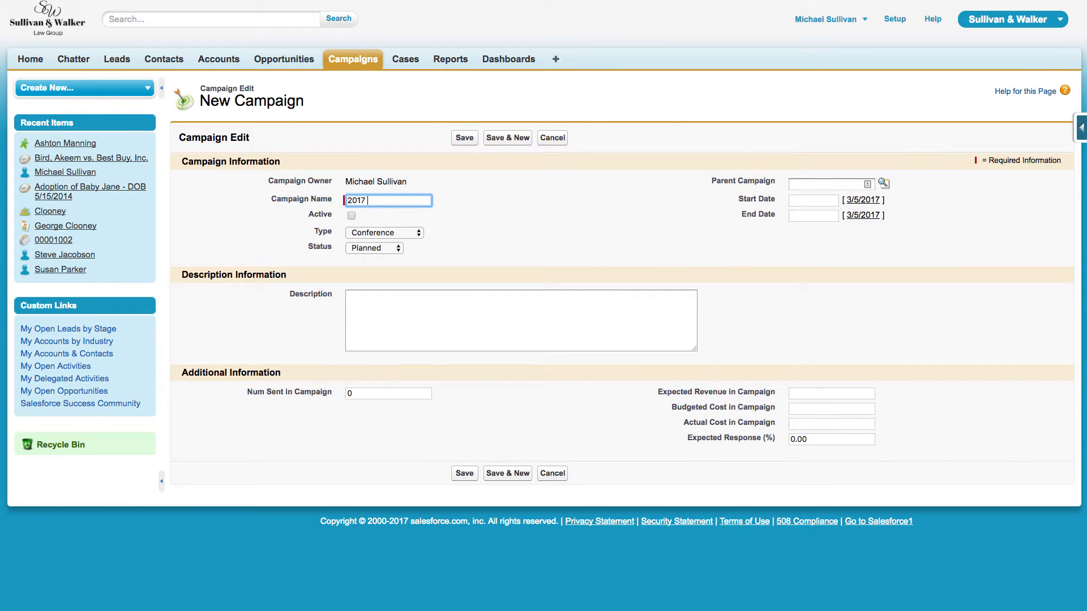
text(Test Simulated C)
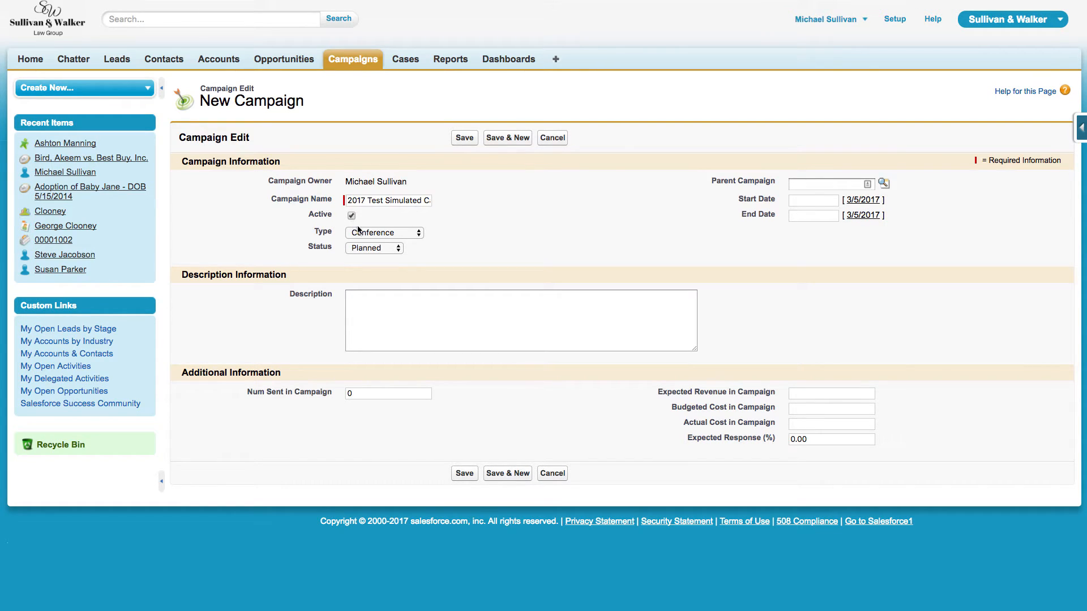
Step: Set type Public Relations, status In Progress, dates 3/5/2017 to 3/5/2019
click(384, 232)
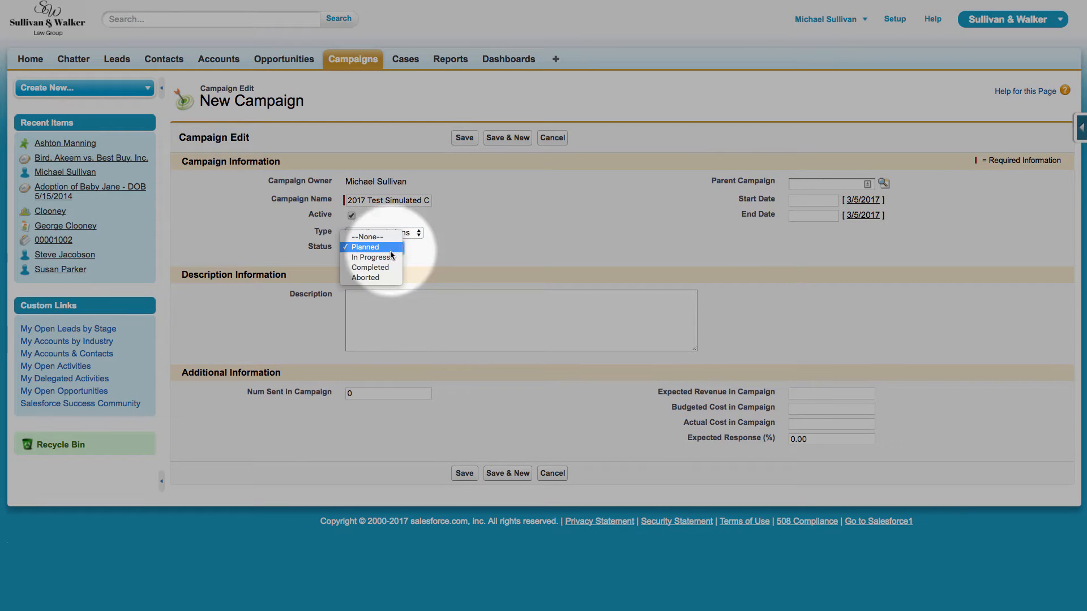
click(370, 257)
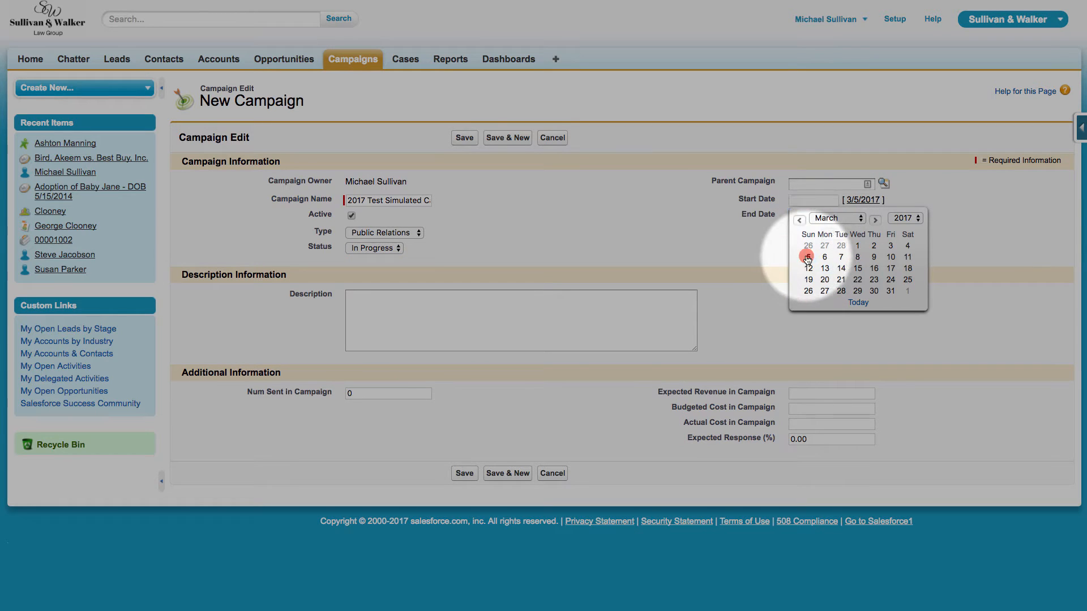
click(904, 218)
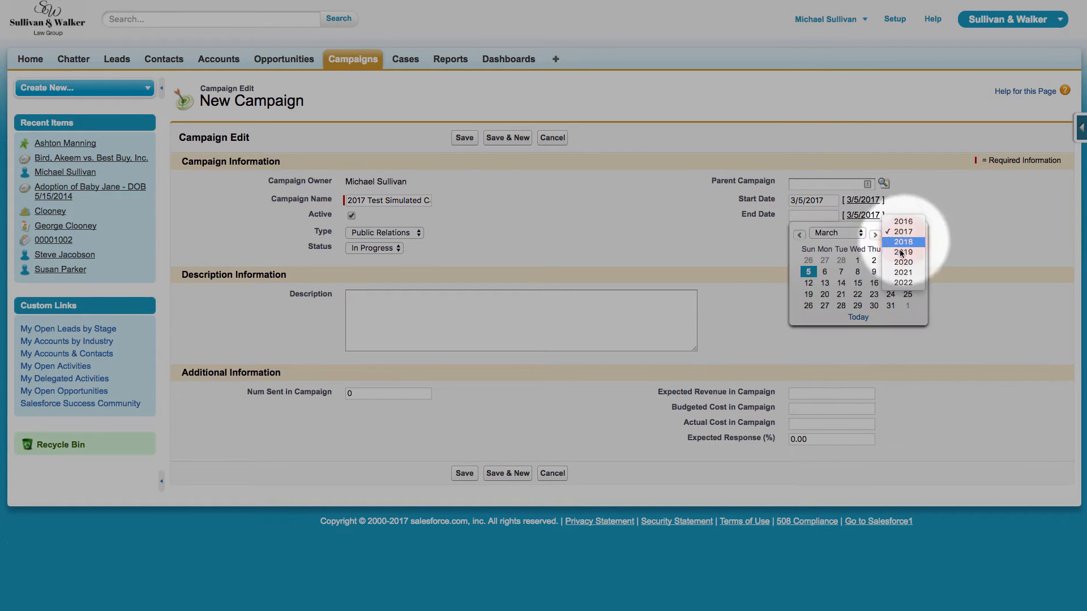
click(903, 251)
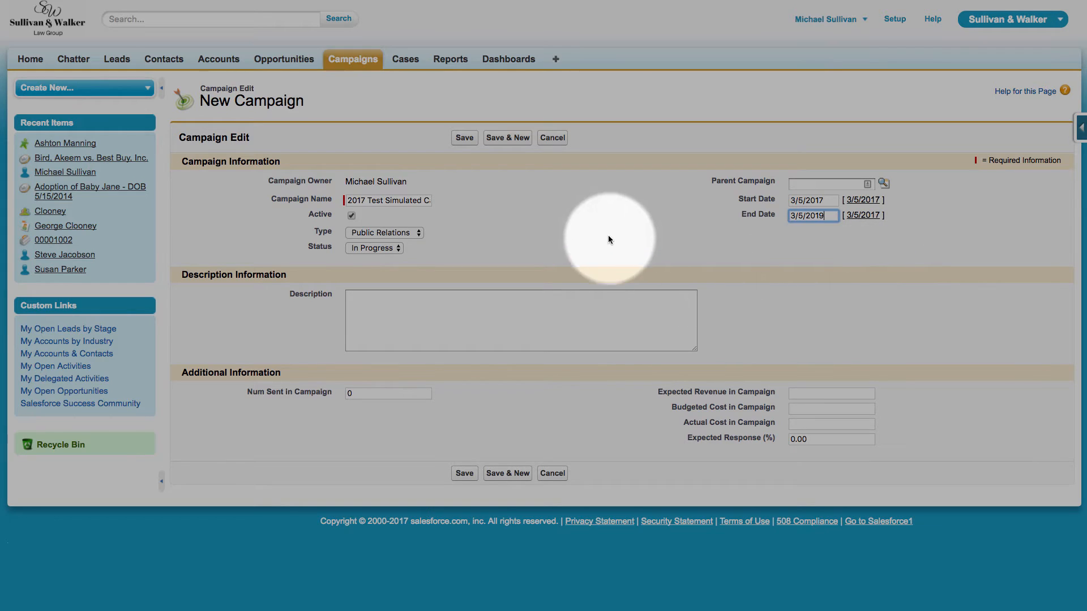
mouse_move(464, 473)
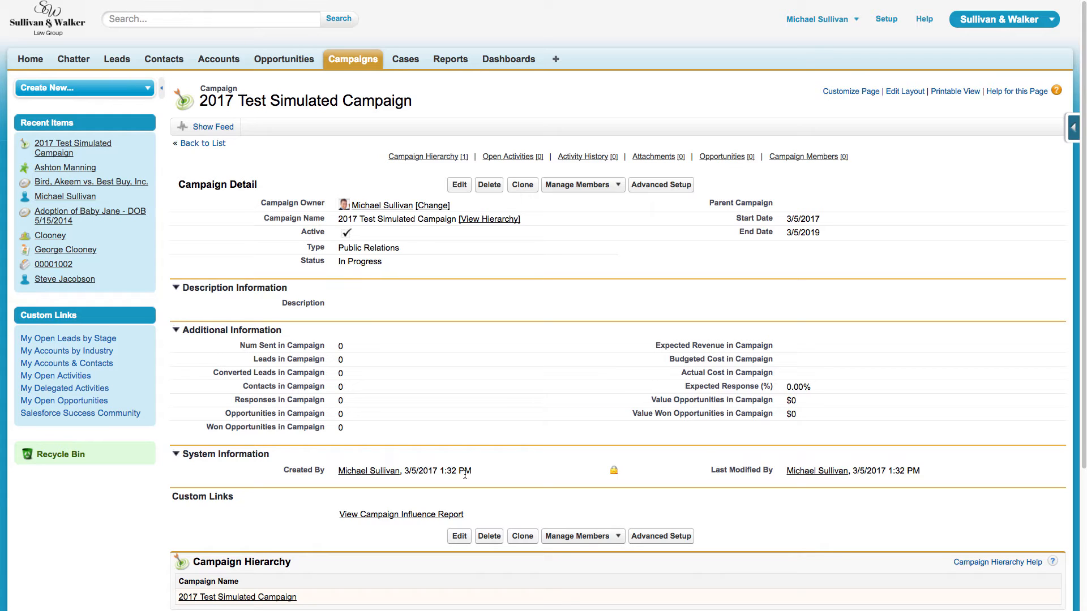
mouse_move(562, 198)
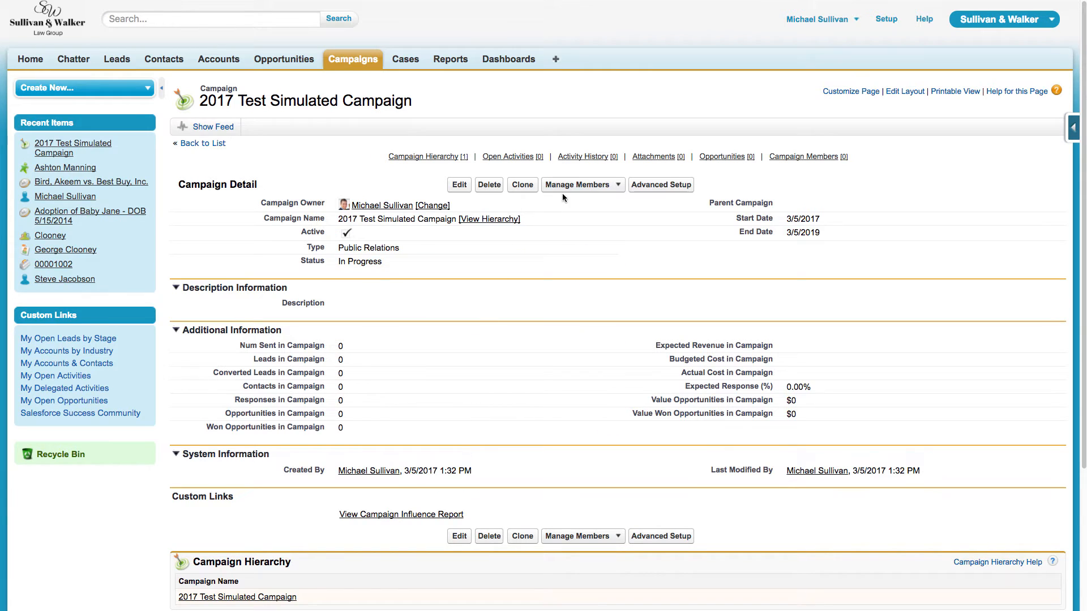
mouse_move(660, 185)
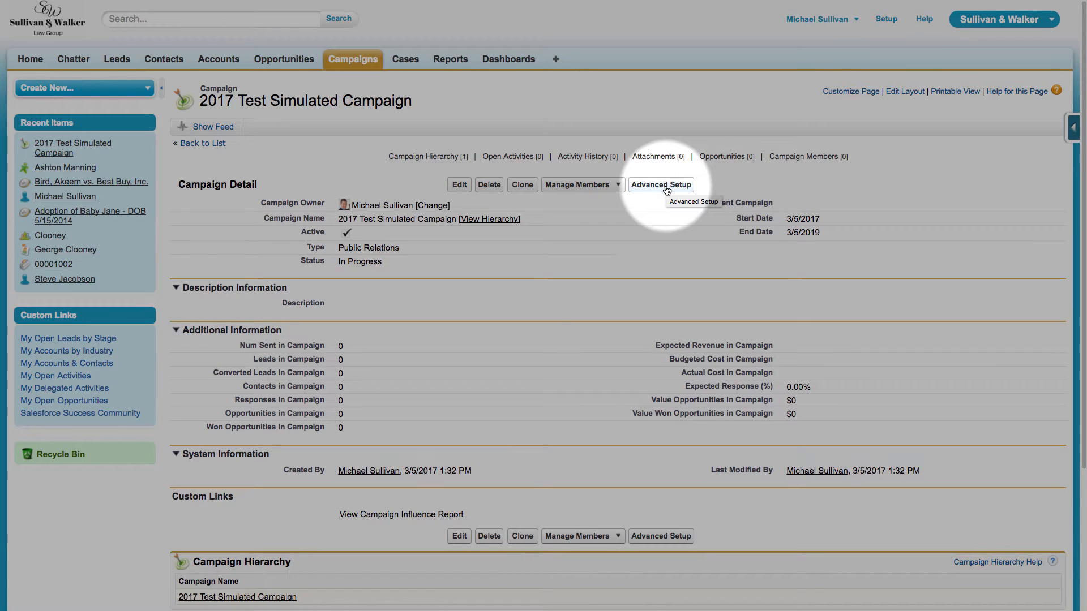
Step: Edit the campaign's Sent and Responded member status values via Advanced Setup
click(659, 185)
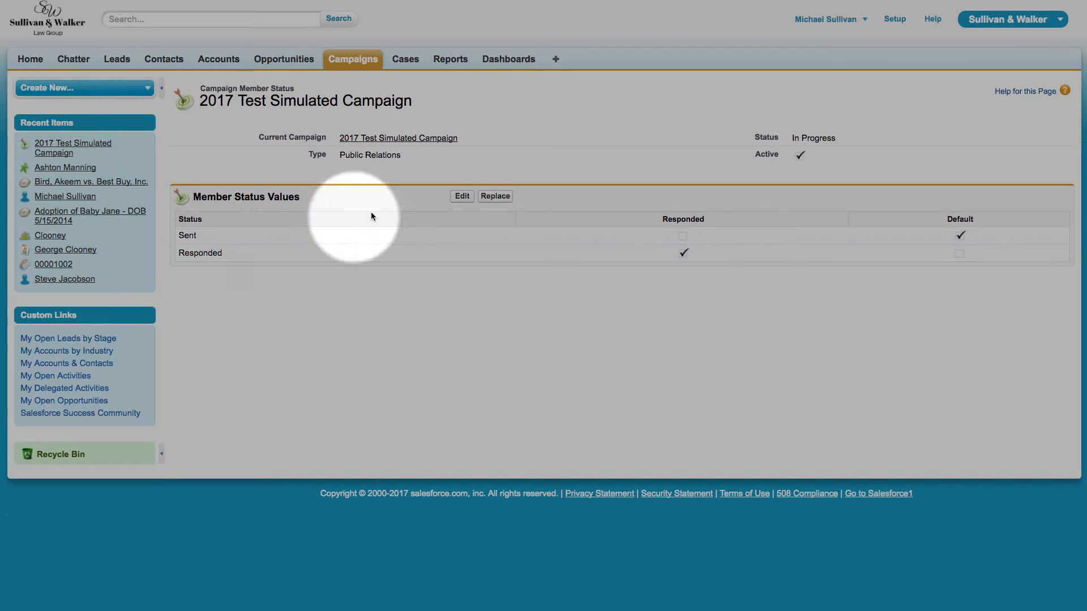
click(460, 196)
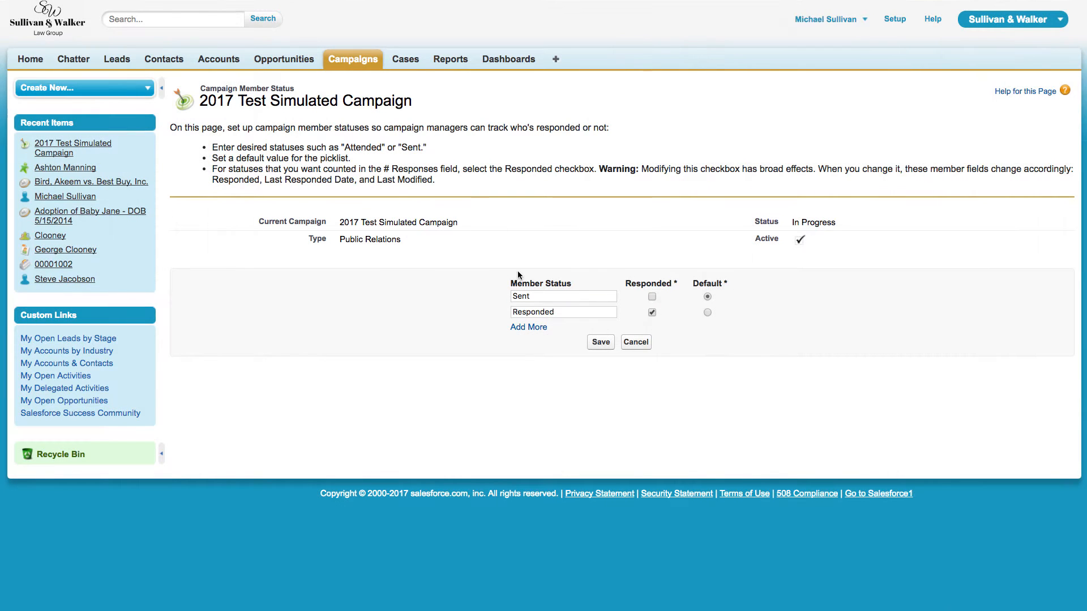
mouse_move(528, 327)
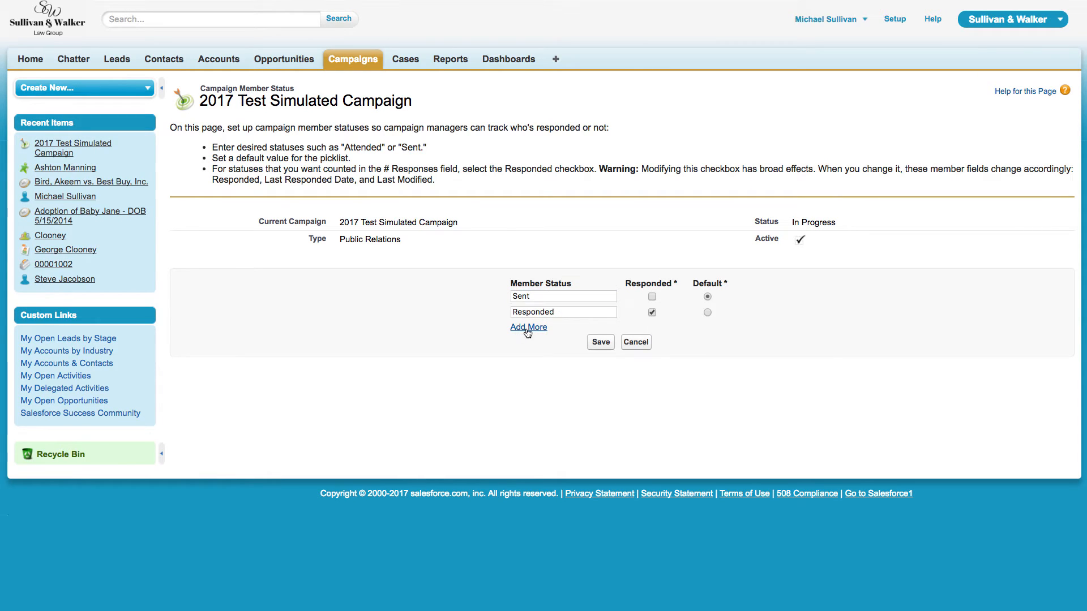
Step: Fill the first status rows with Added to Campaign, a couldn't-reach status, and Called - Connected
click(527, 326)
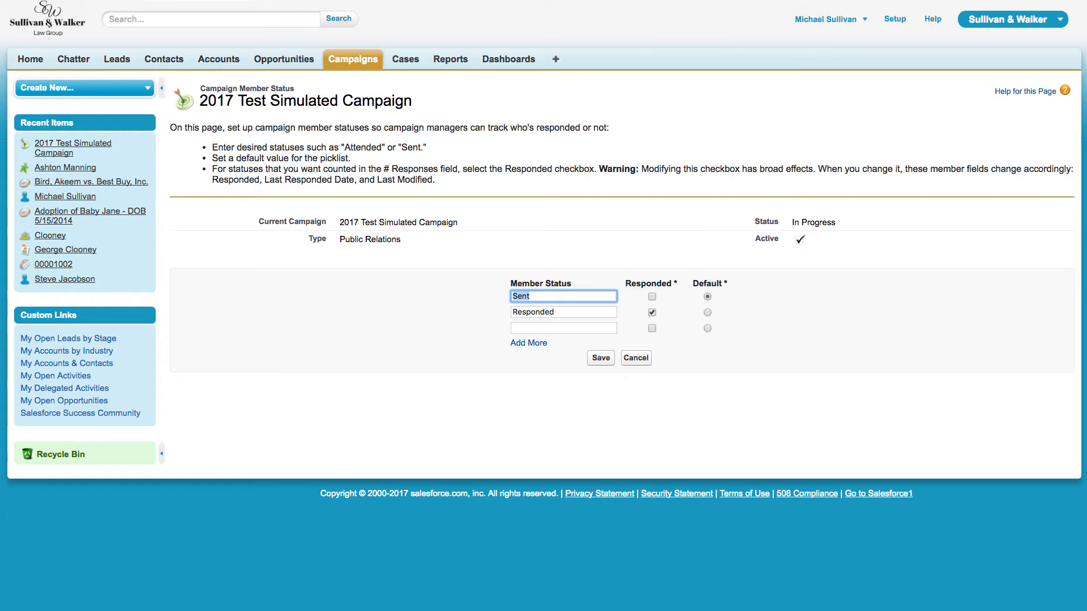
text(Added to Campaig)
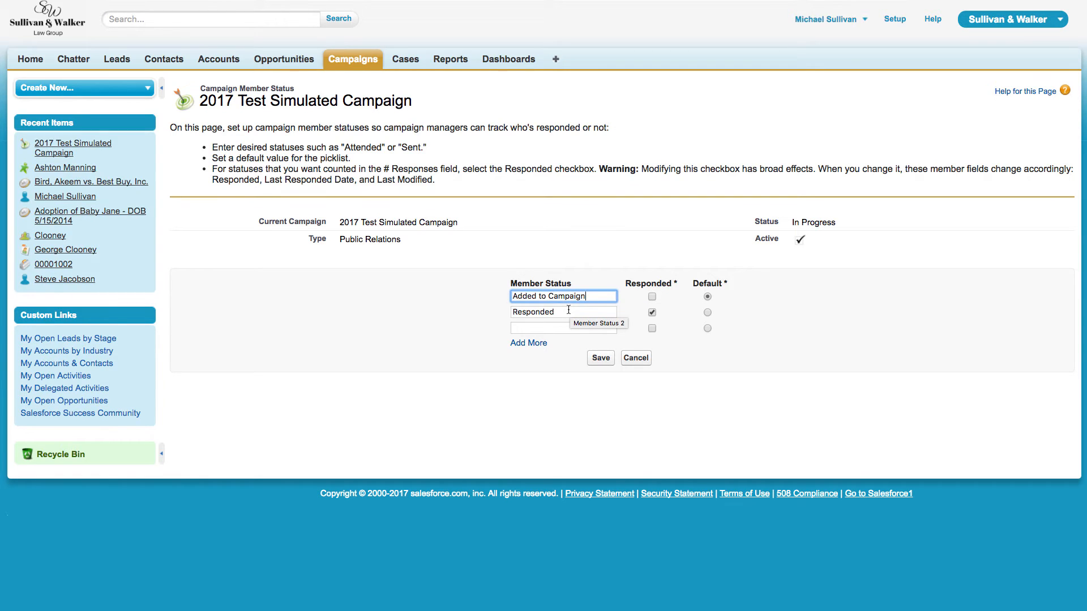
click(563, 311)
text(Called - could)
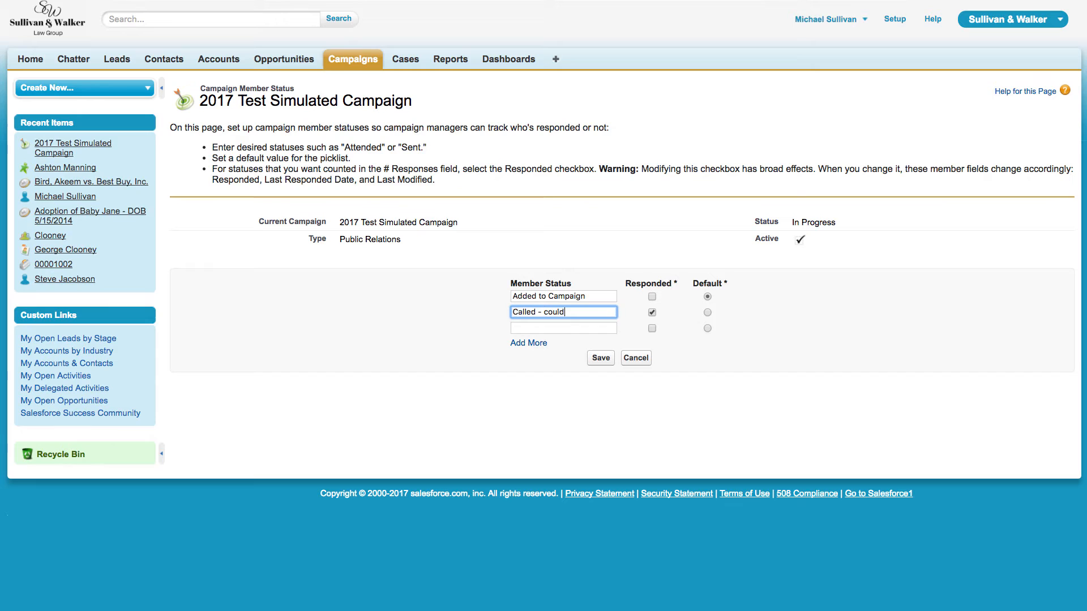
text(n't reach)
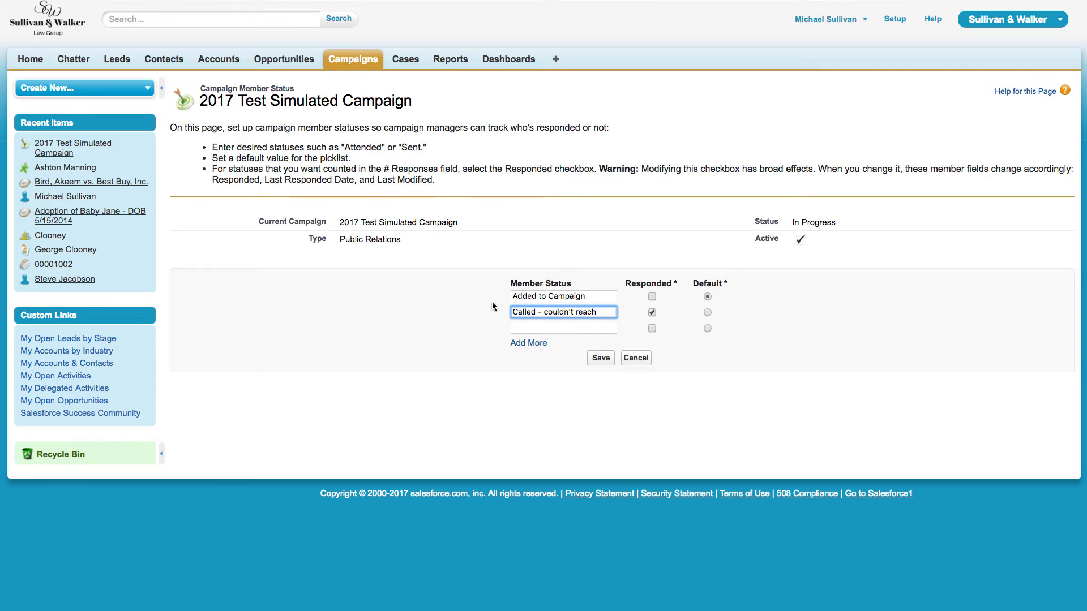
click(563, 327)
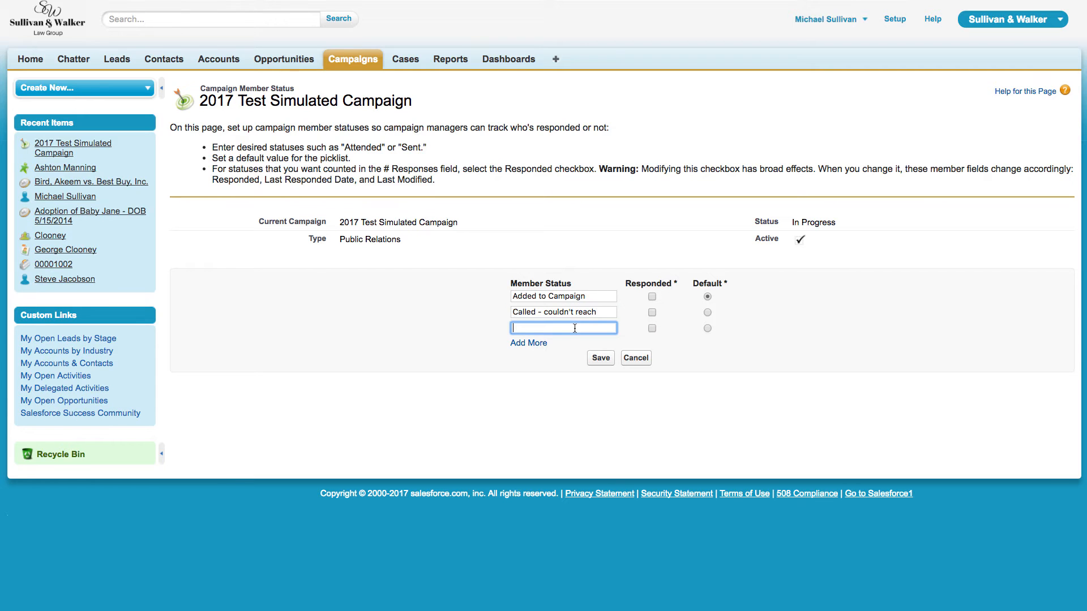
text(Called - conn)
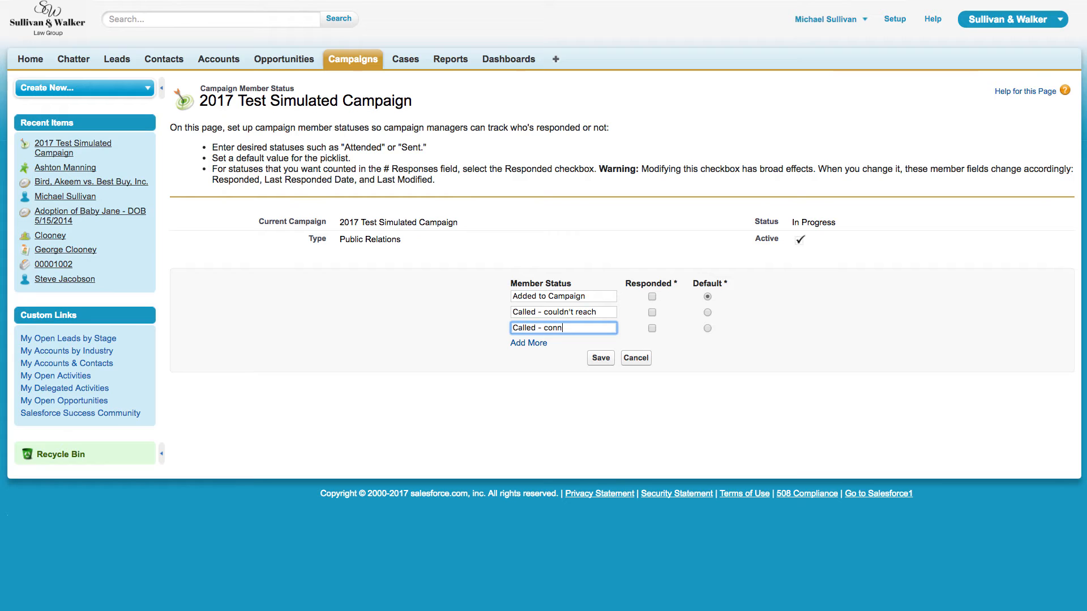
Step: Add Interested and Not interested statuses, both ticked as Responded
click(528, 343)
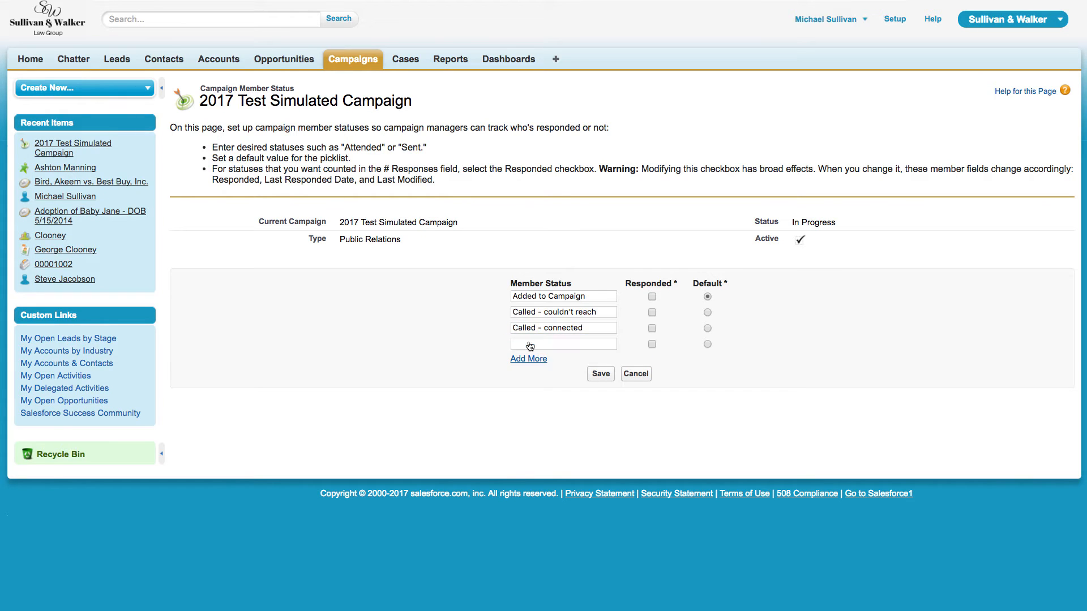
click(562, 343)
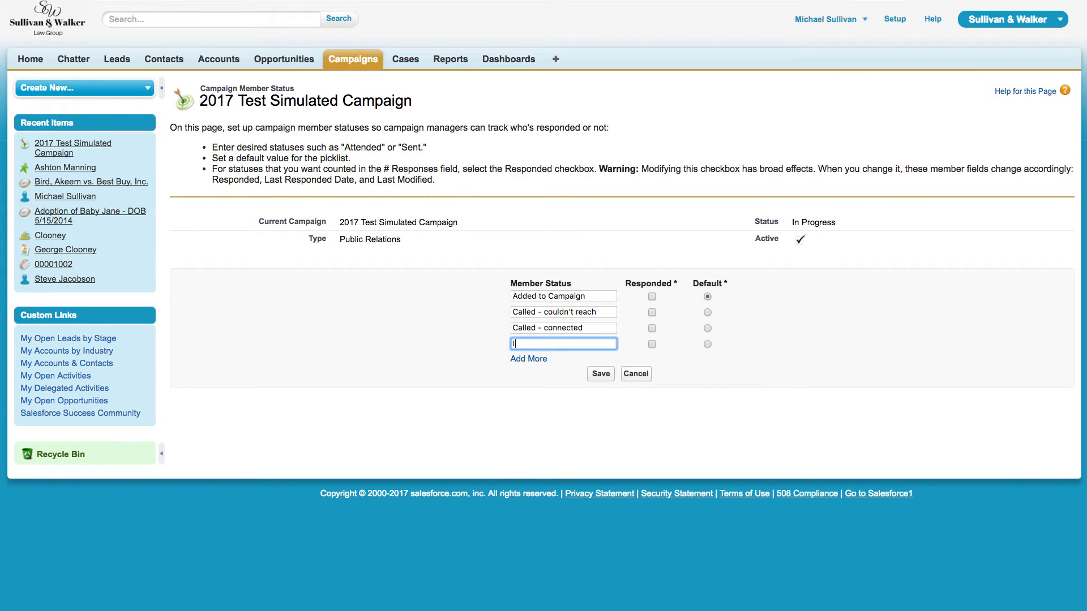
text(Interested)
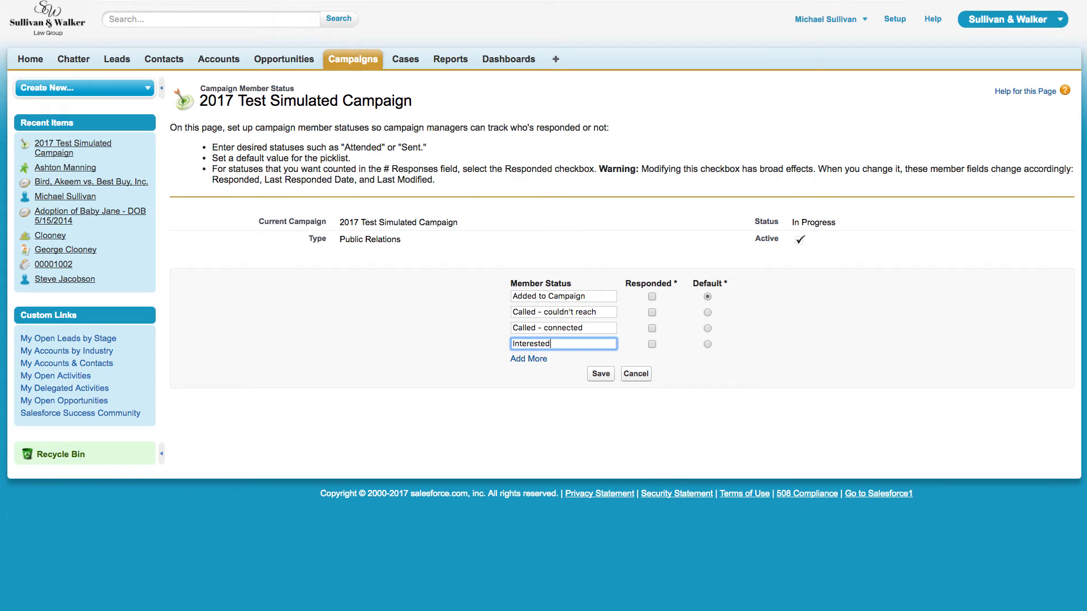
click(528, 358)
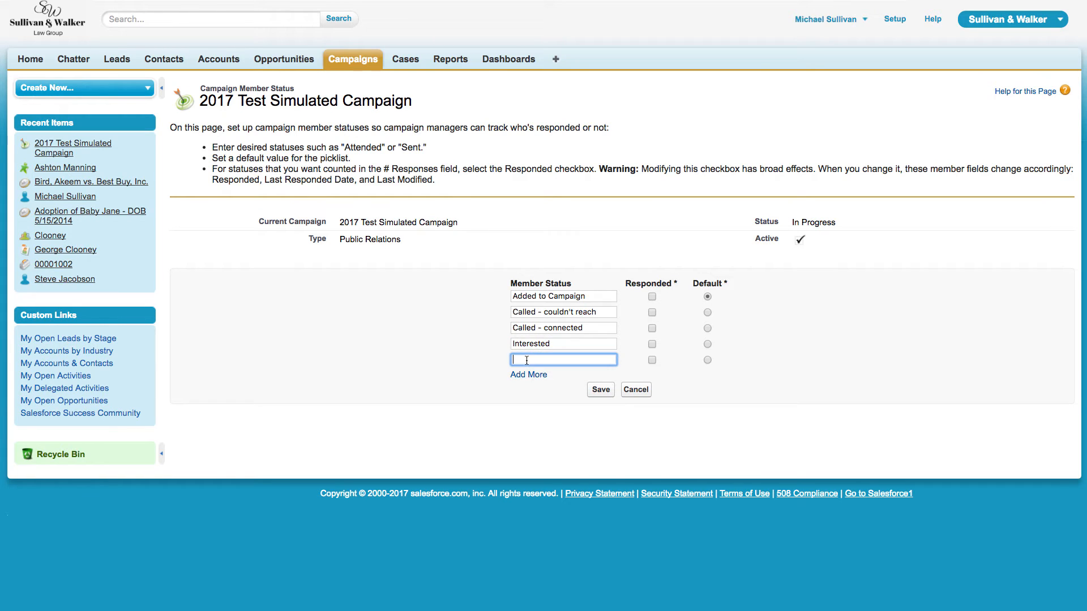
text(Not interested)
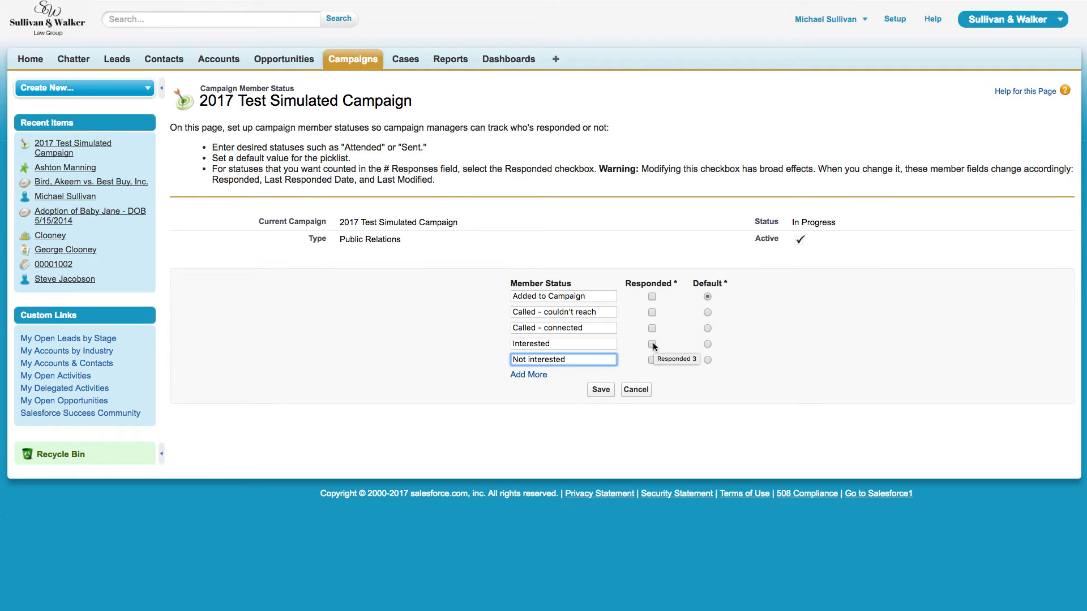
click(651, 343)
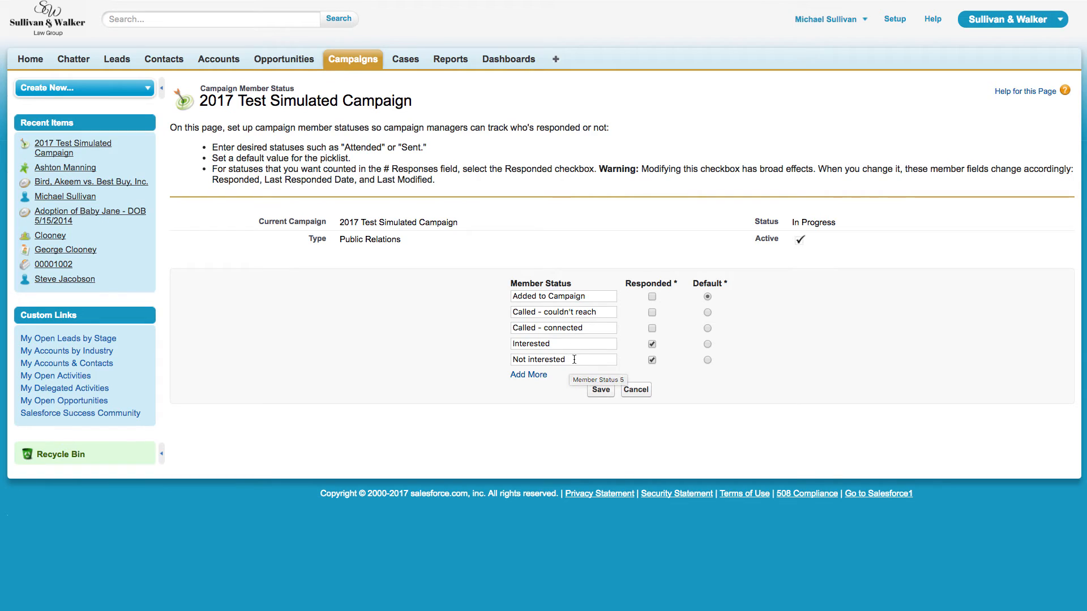
click(651, 360)
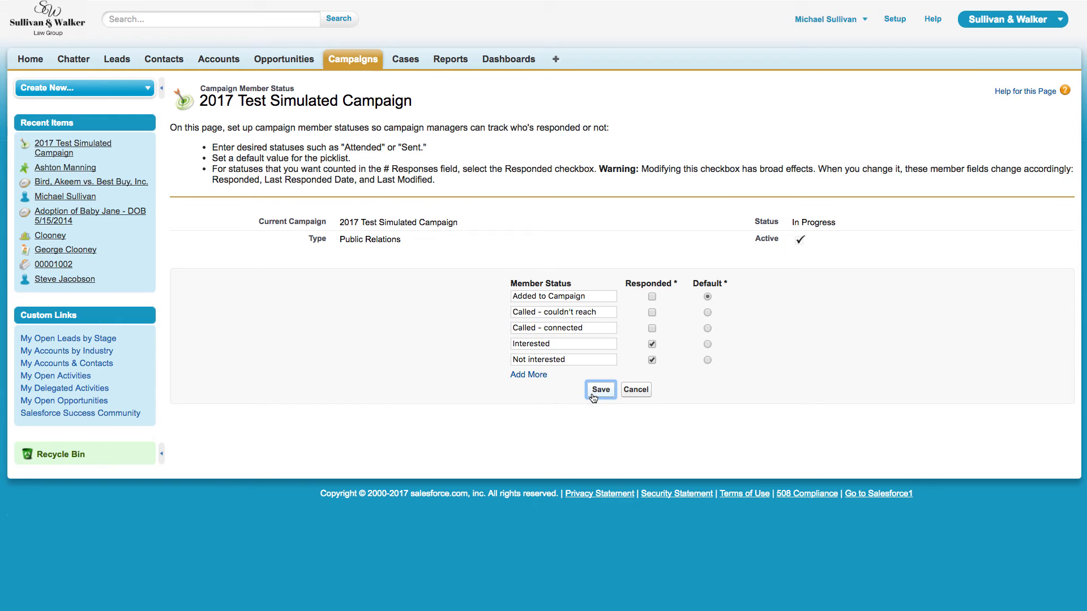
Step: Save the five member statuses and return to the campaign detail page
click(599, 389)
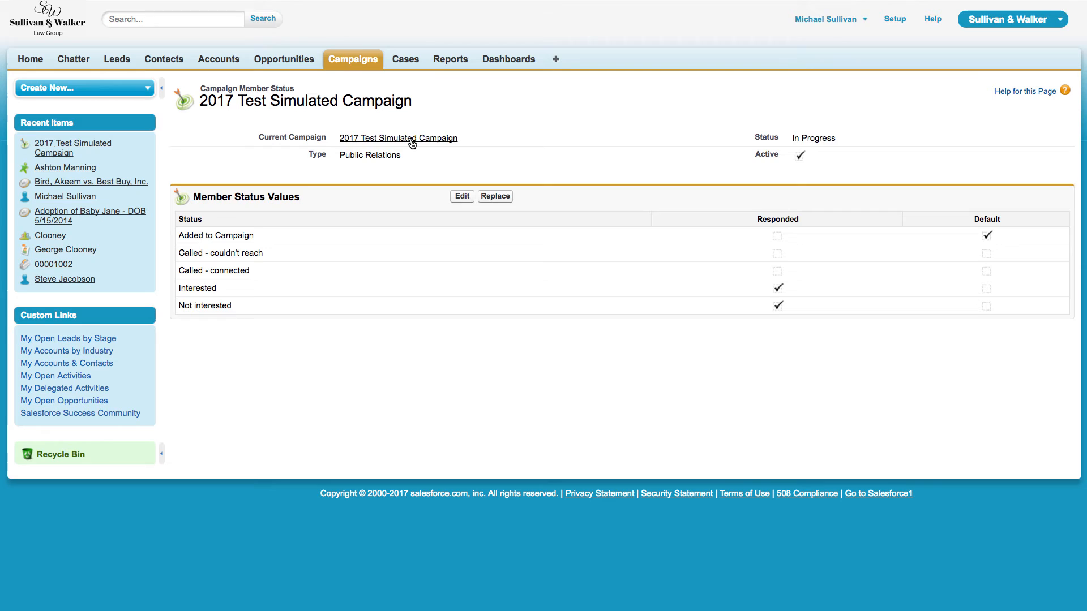
click(398, 139)
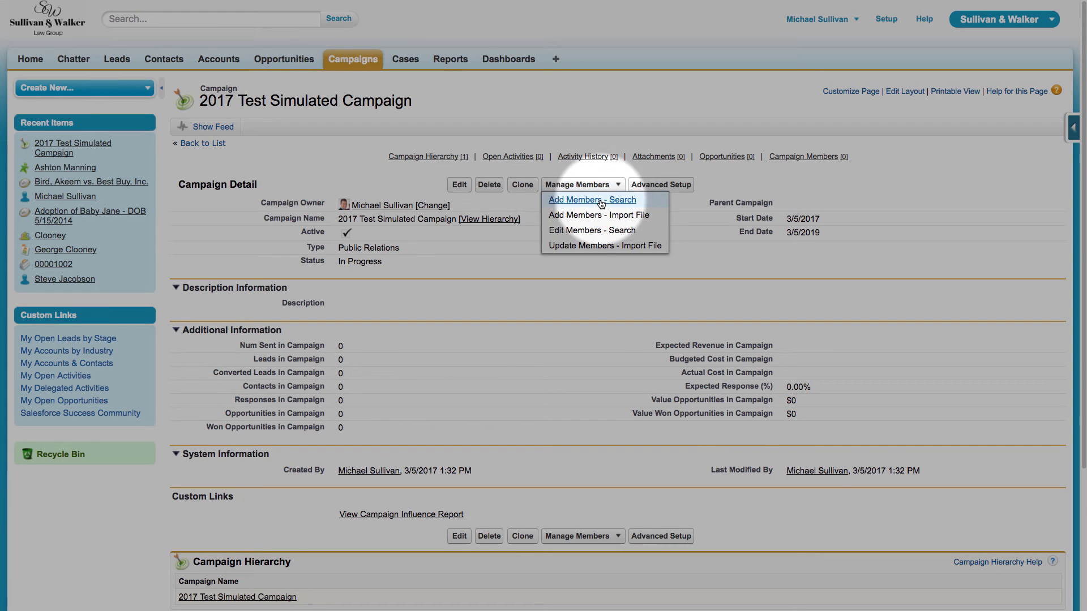
Step: Search contacts whose Last Name starts with R to add as members
click(591, 199)
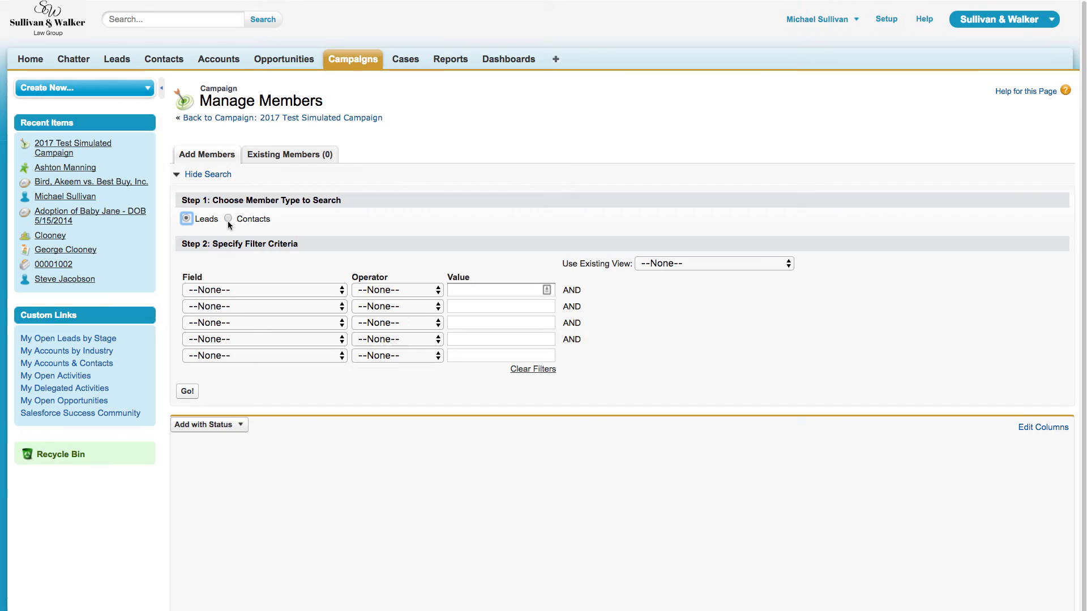
click(228, 218)
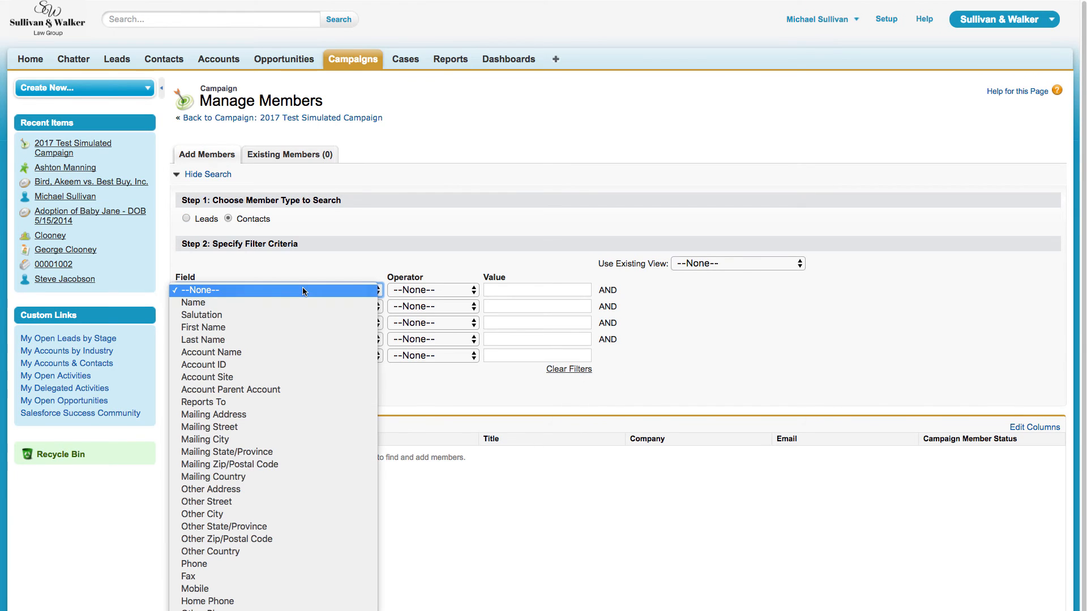
mouse_move(298, 327)
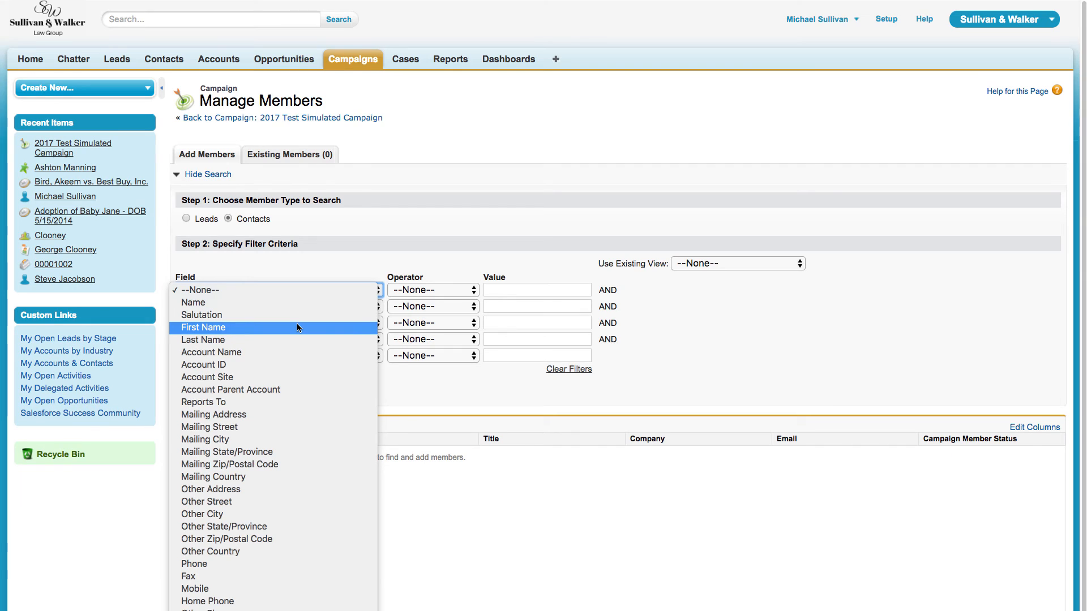
click(204, 339)
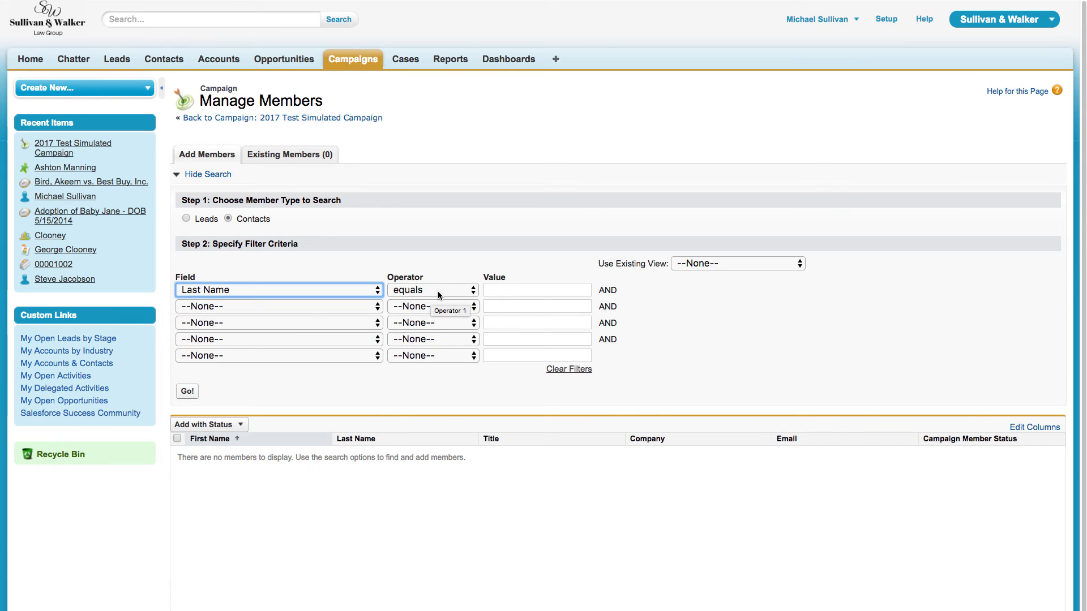
click(432, 289)
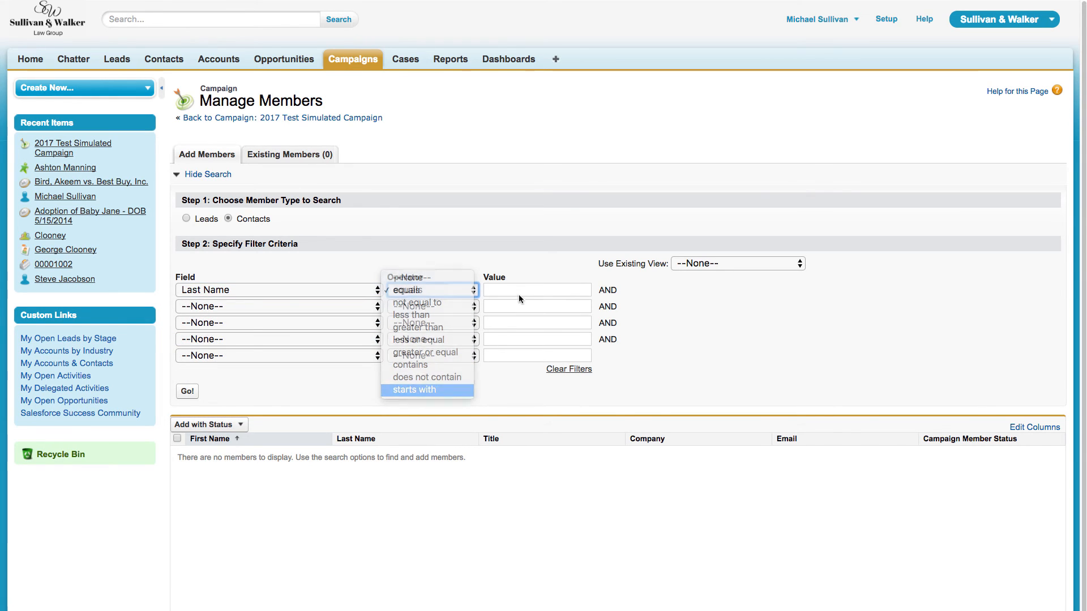
click(414, 389)
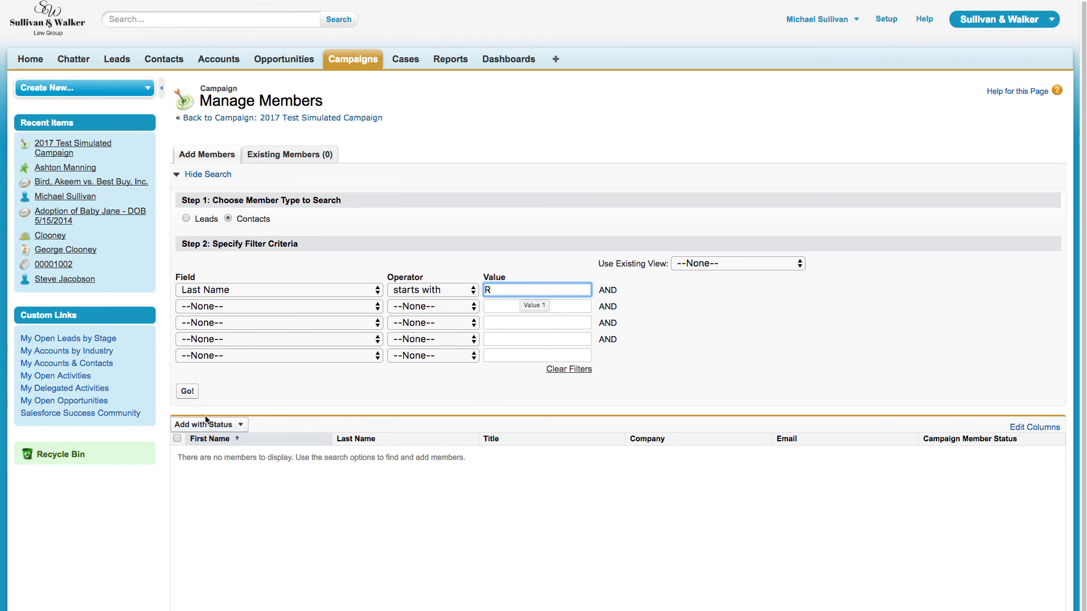
click(187, 391)
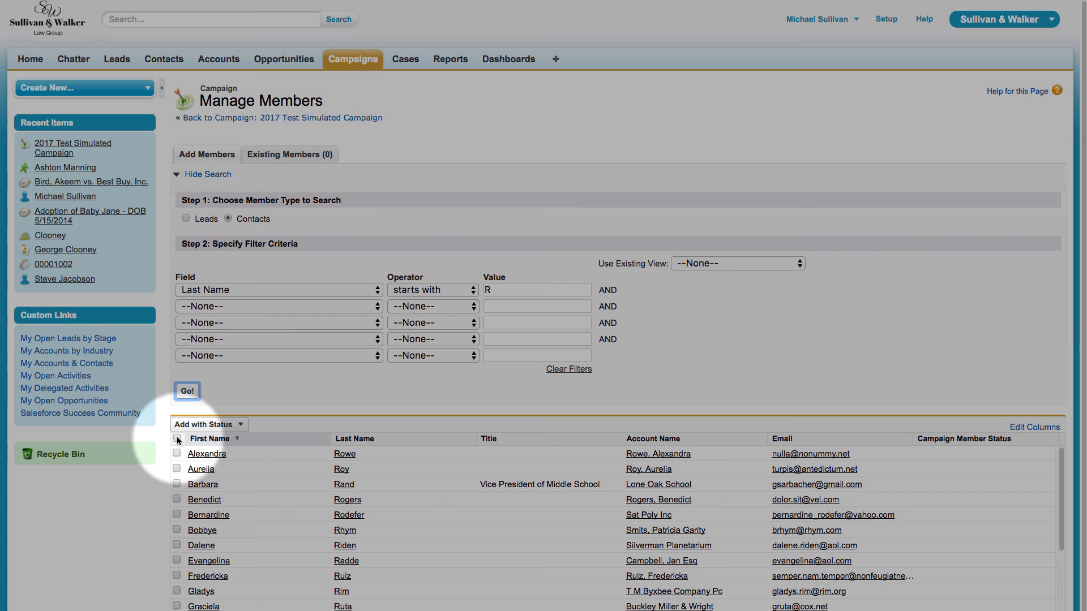
Step: Select six contacts, including T M Byxbee Company Pc, and add them as Added to Campaign
click(176, 439)
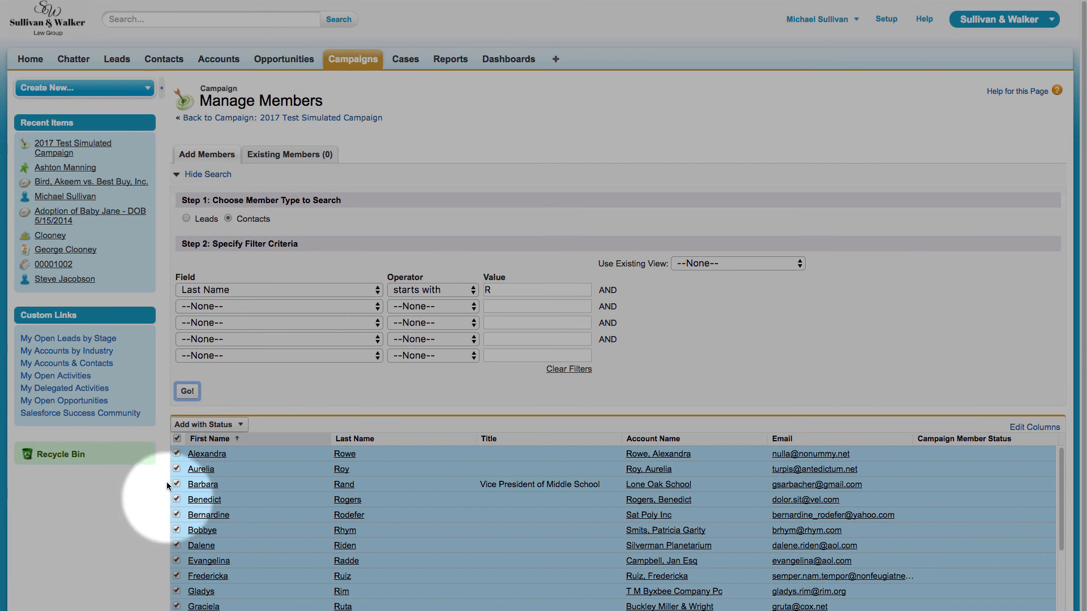
click(177, 439)
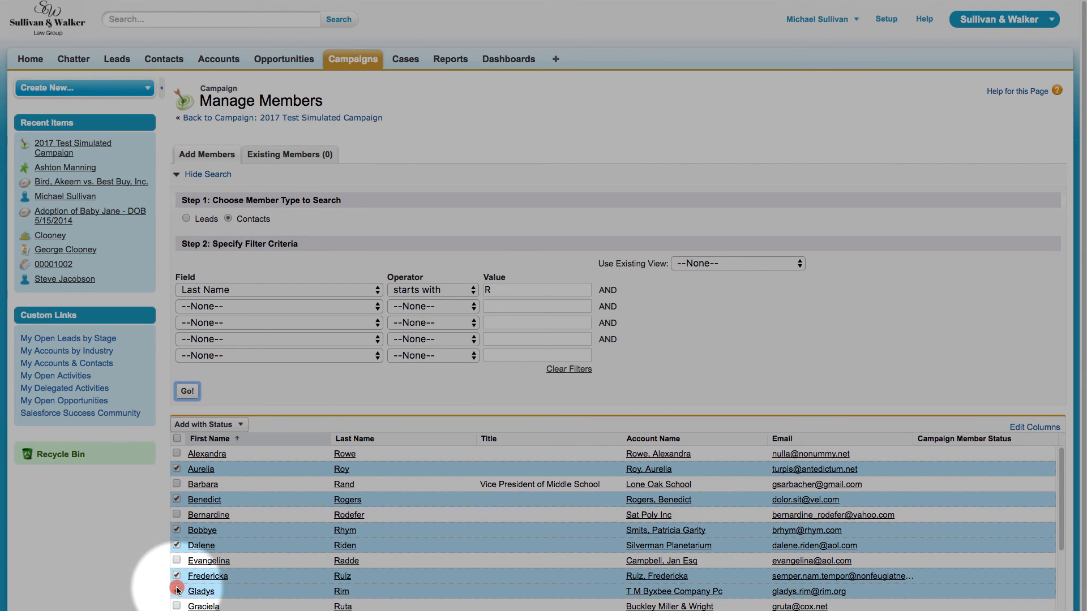
click(176, 591)
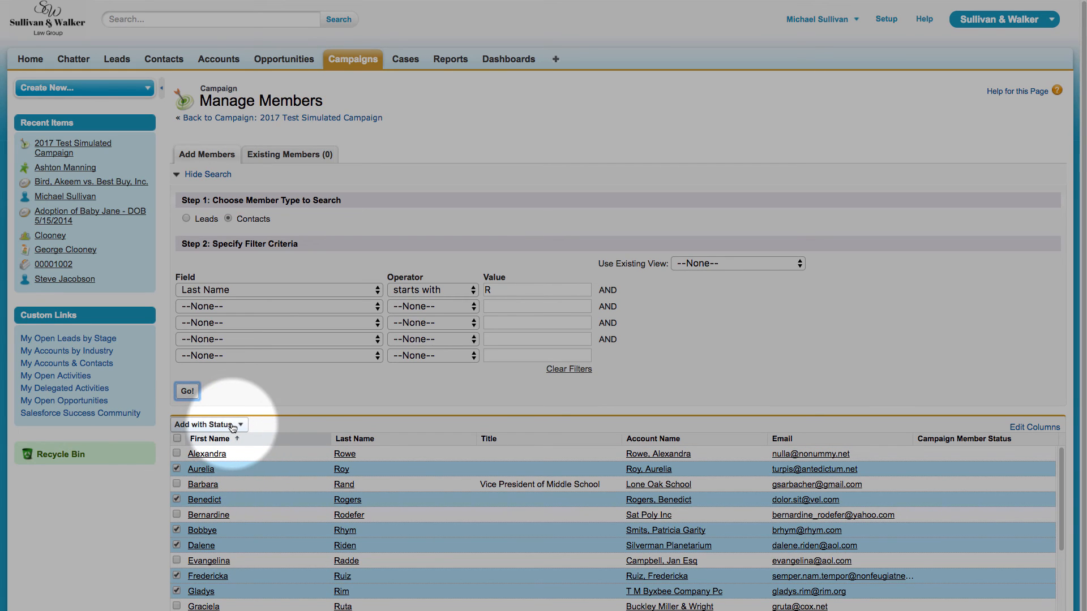
click(207, 424)
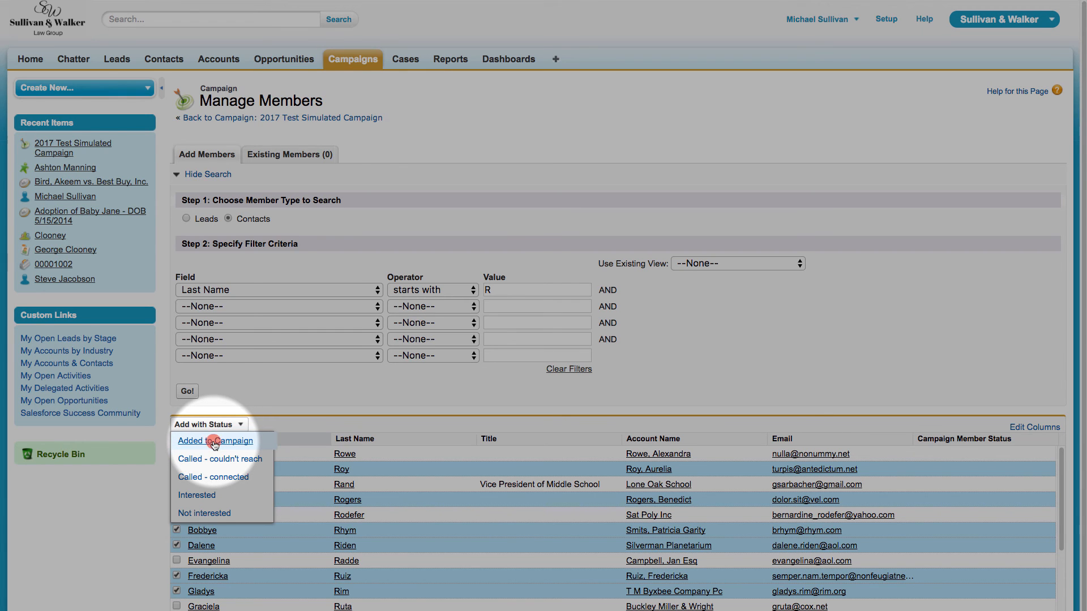
click(215, 441)
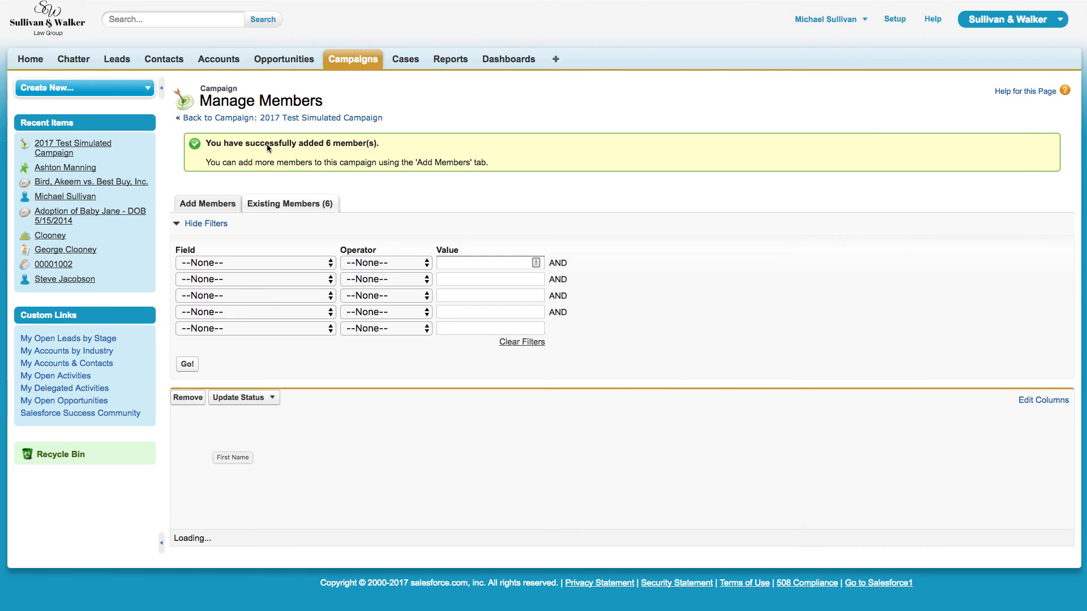
Step: Hide the filters and view the campaign's six current members
click(205, 223)
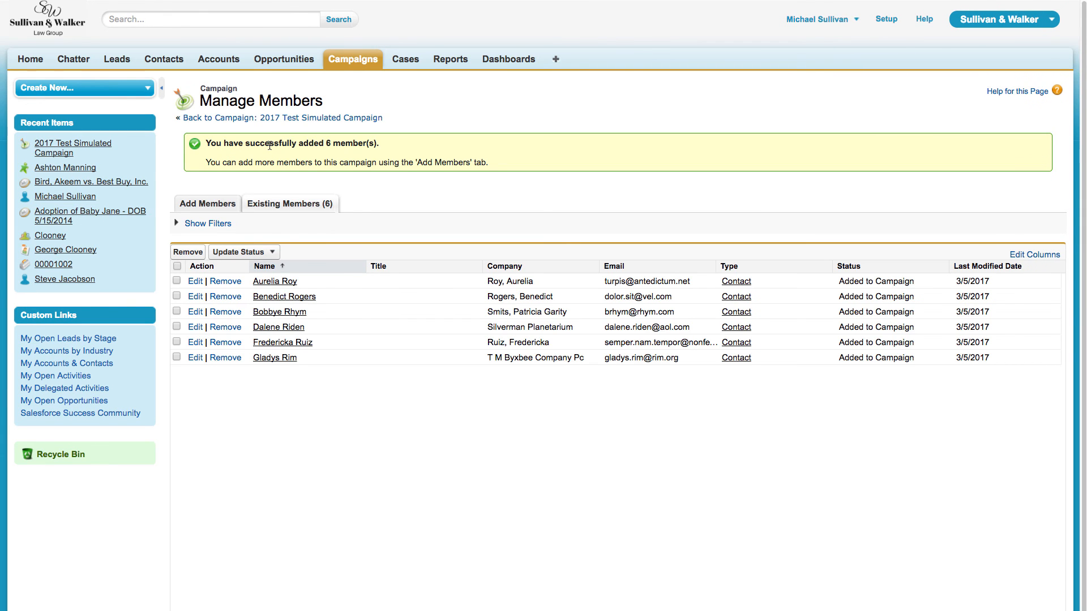
mouse_move(286, 123)
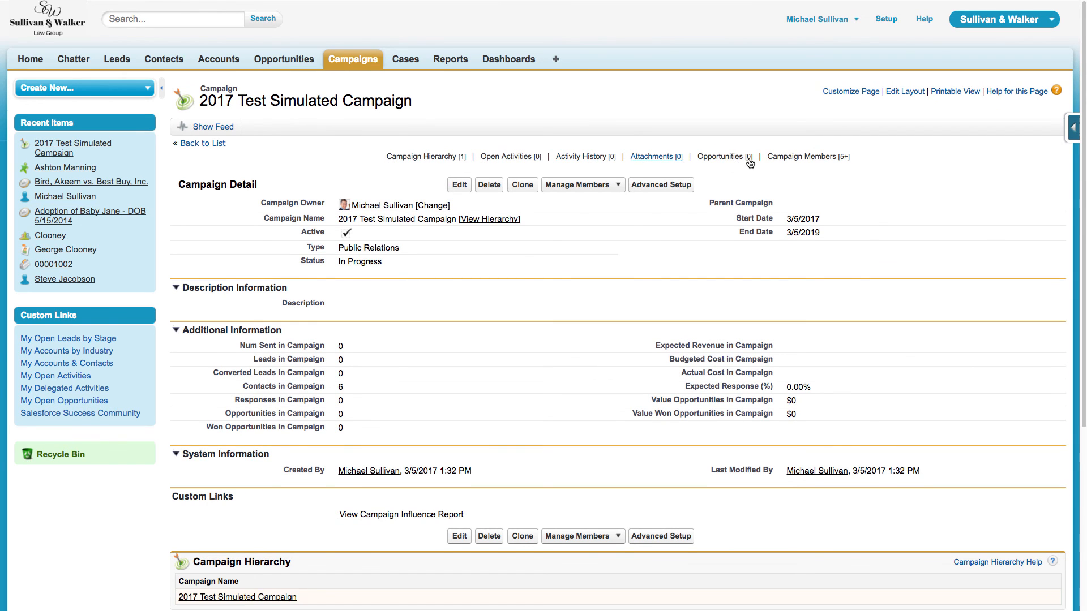
click(805, 156)
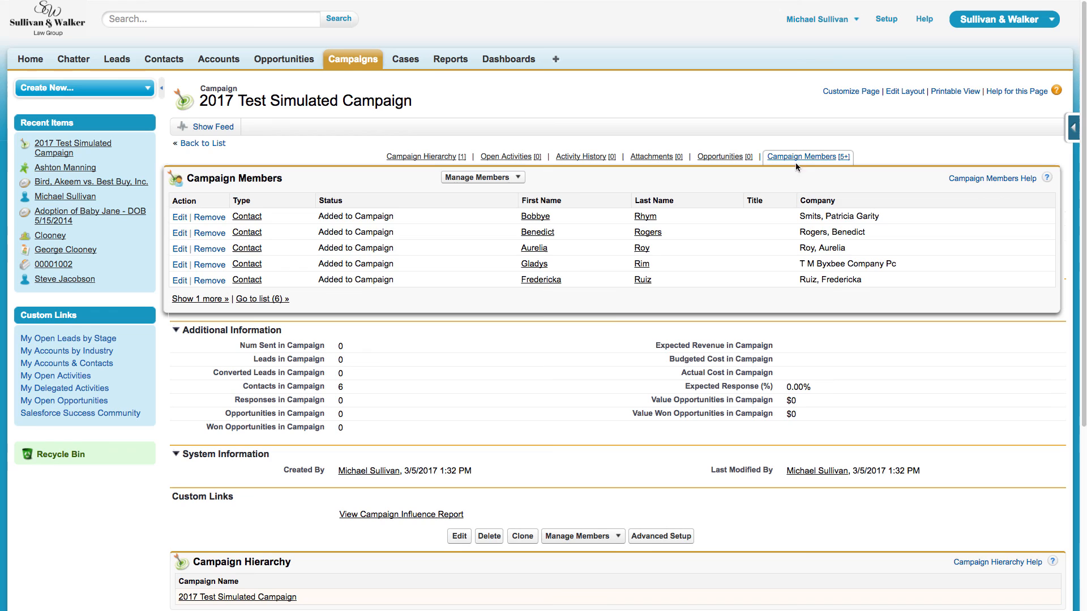
mouse_move(641, 262)
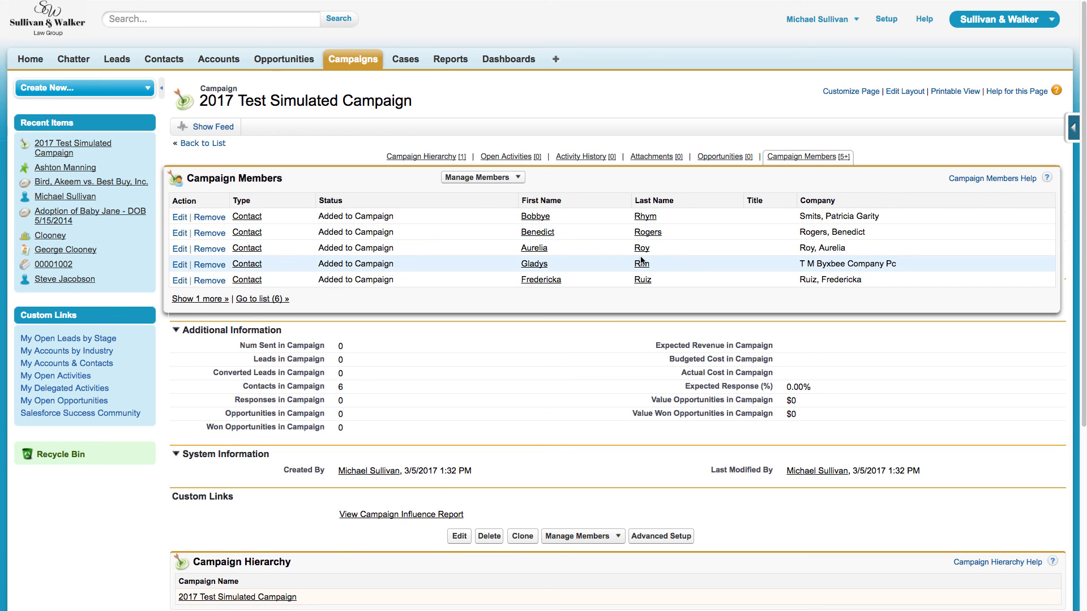